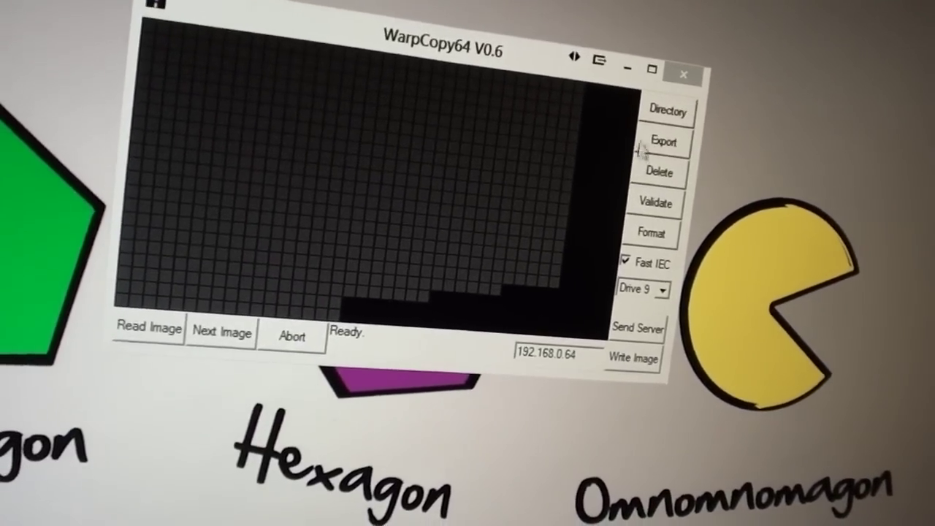
# - Fetch the written floppy's directory listing from drive 9
pyautogui.click(666, 111)
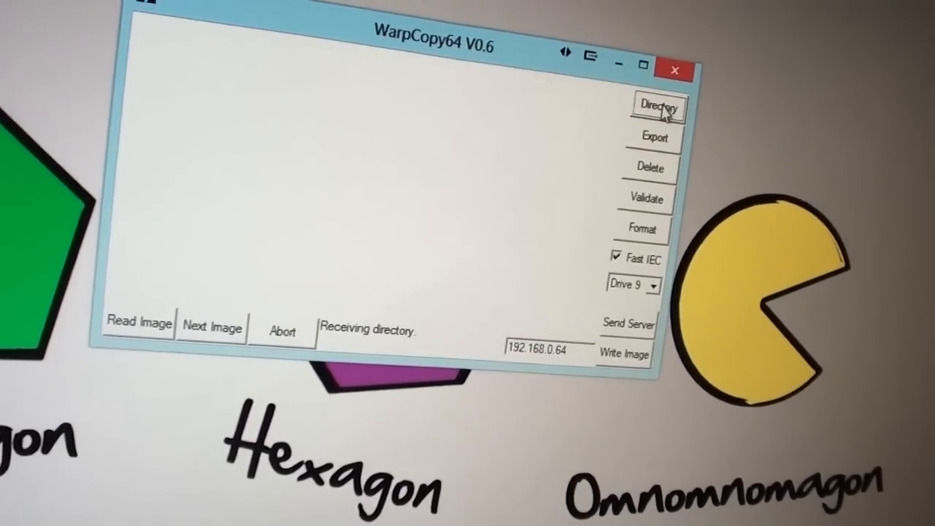
pyautogui.click(658, 104)
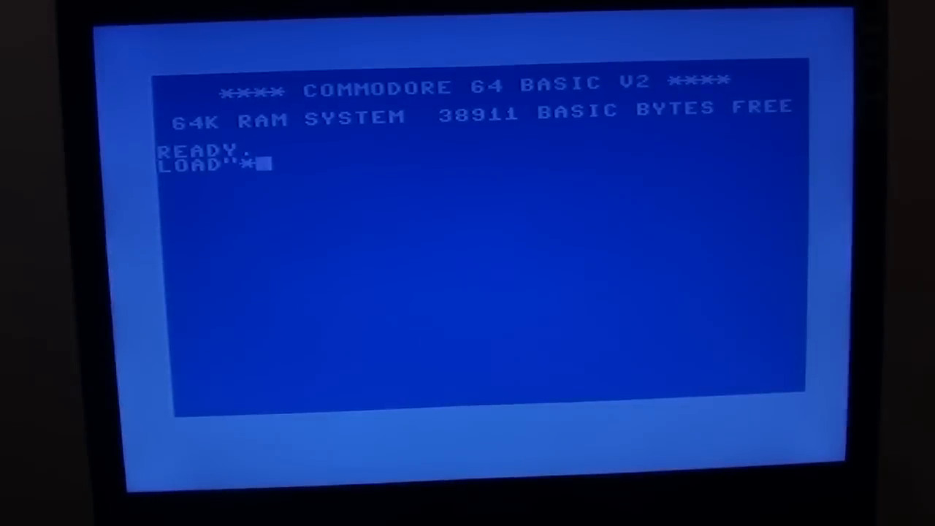
# - Run LOAD"*",9 so the Commodore 64 searches for the first file on drive 9
pyautogui.press('Return')
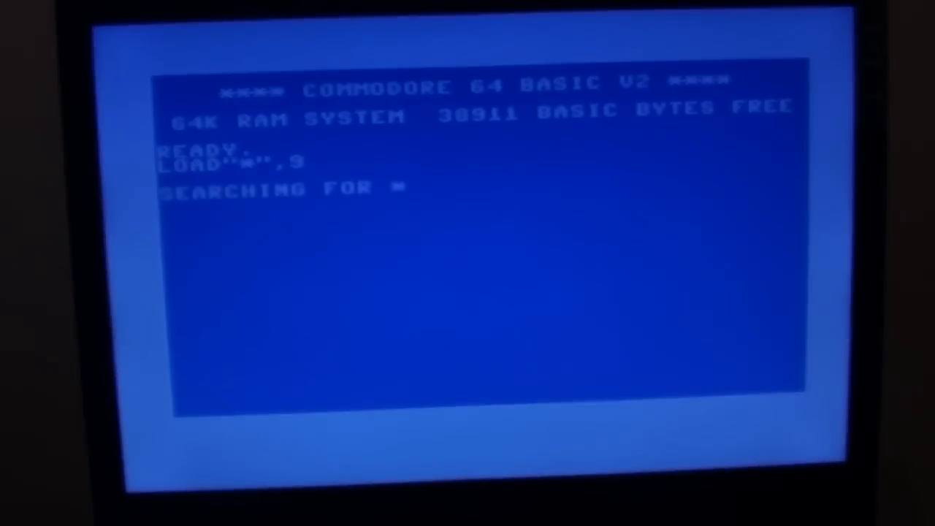